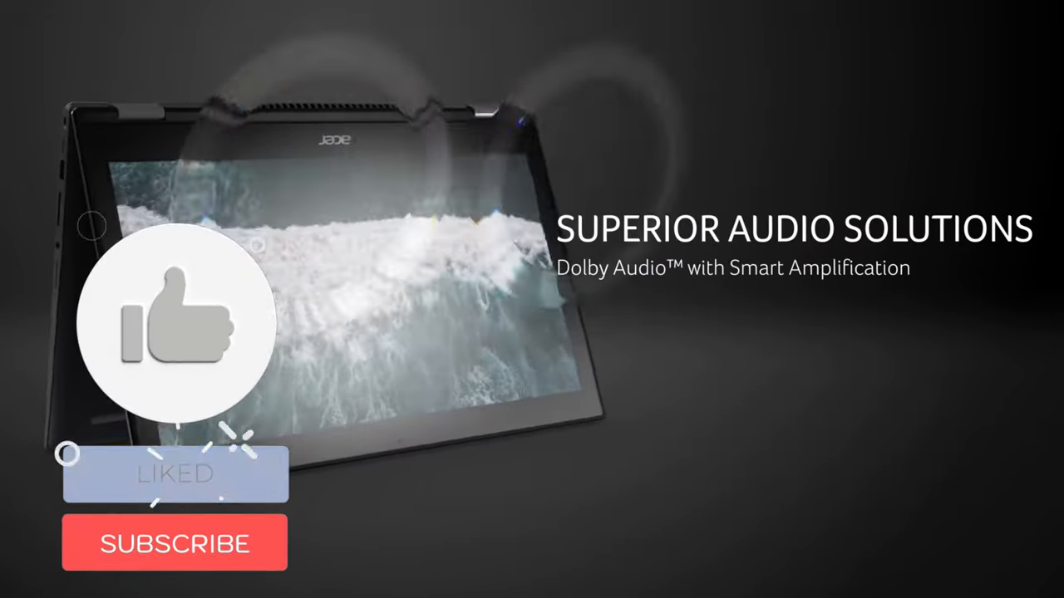
left_click(174, 545)
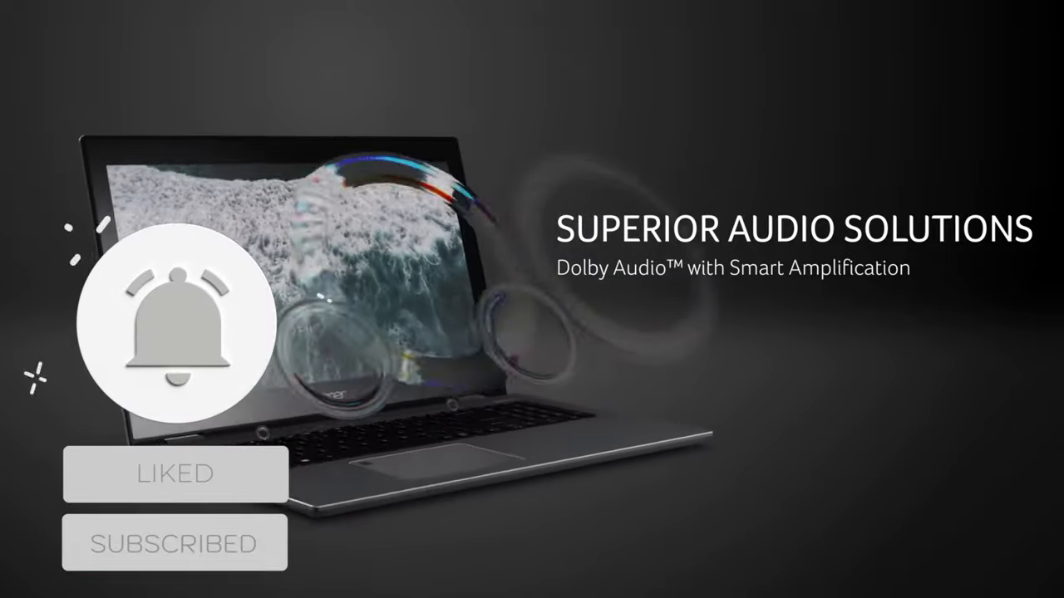